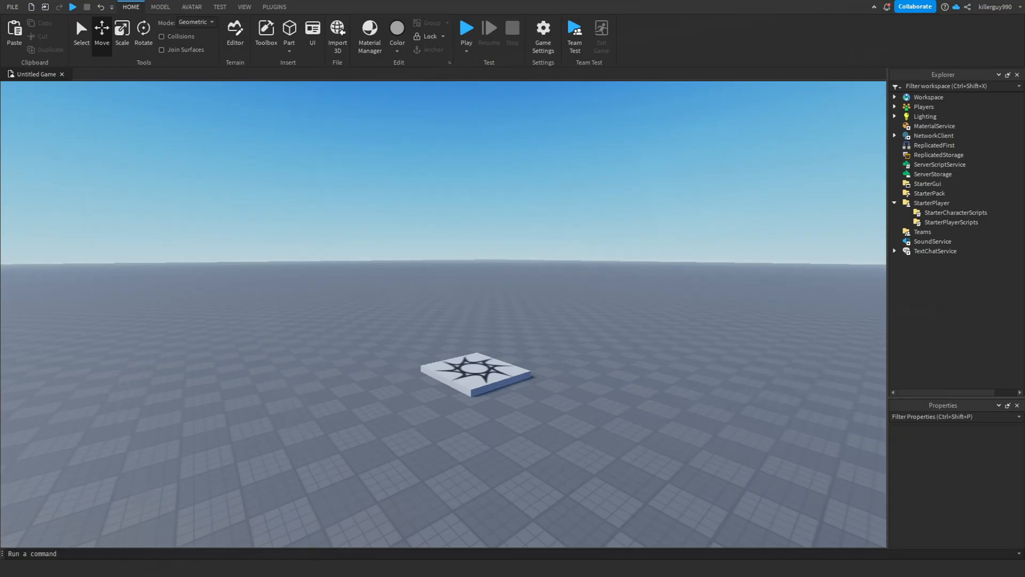
# Generate an R15 rig named Dummy A beside the spawn location using Rig Builder
pyautogui.click(191, 7)
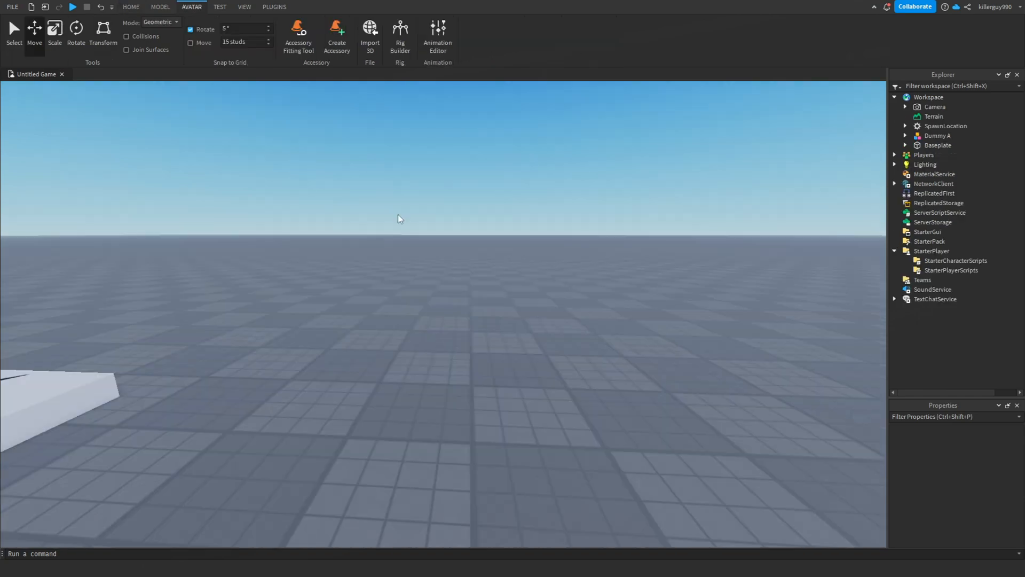
pyautogui.click(399, 32)
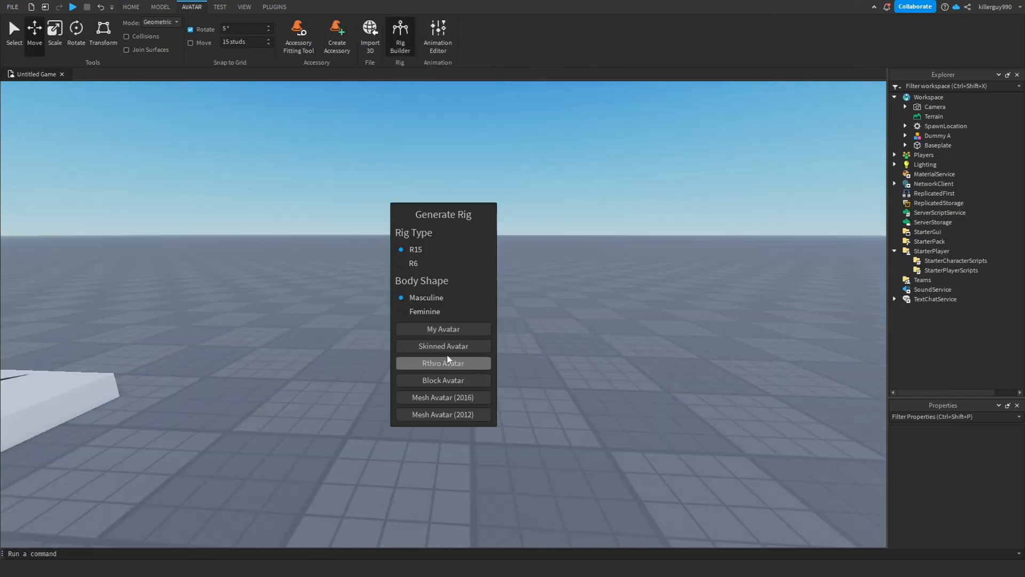
pyautogui.click(443, 363)
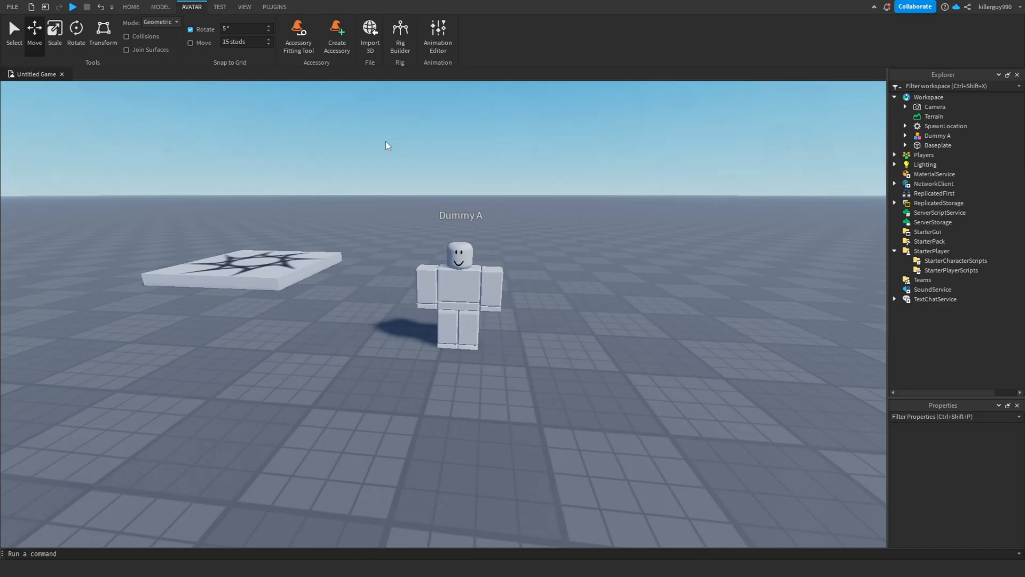
# Start a new animation clip for Dummy A in the Animation Editor
pyautogui.click(436, 36)
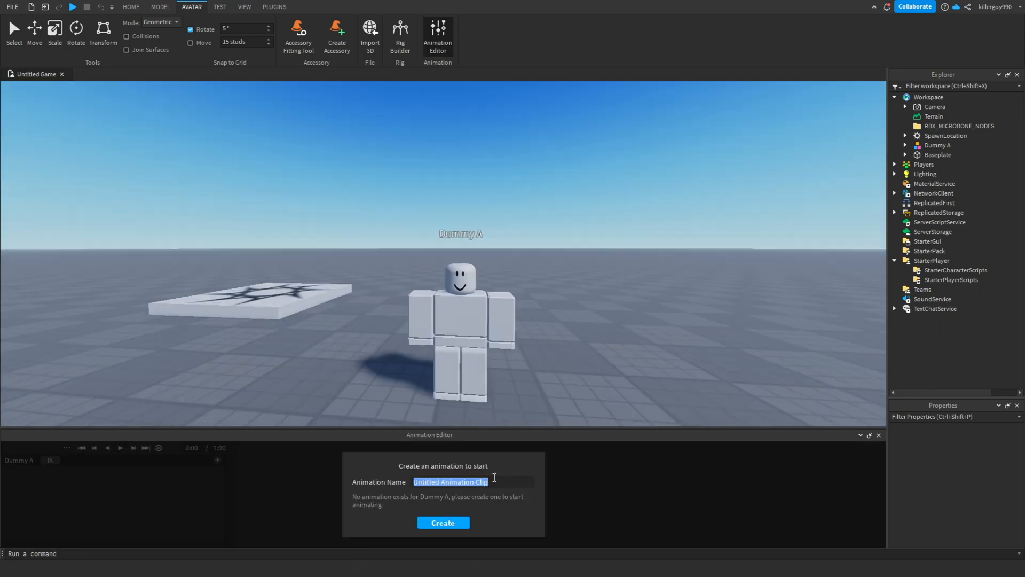
pyautogui.click(442, 522)
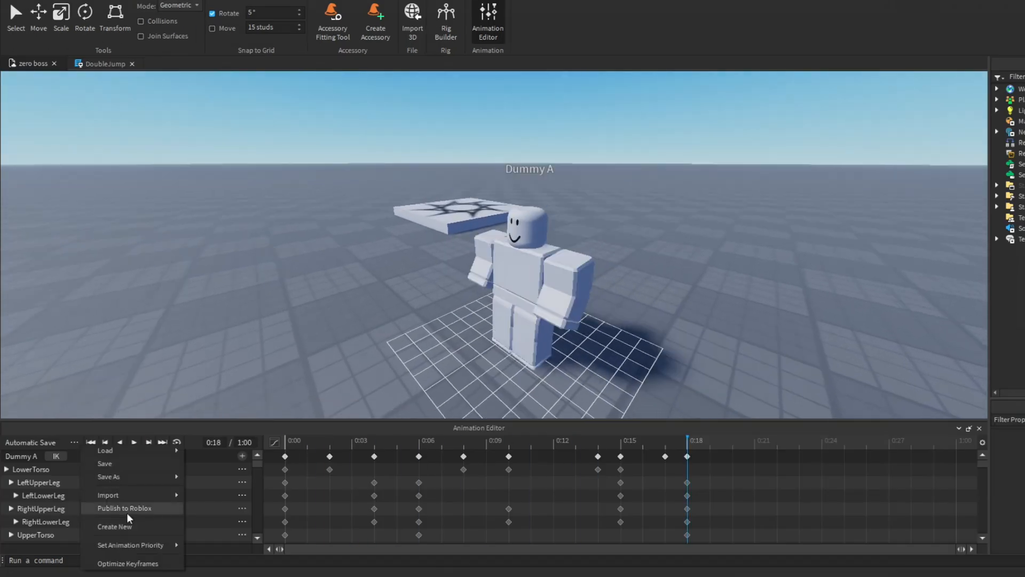
# Publish the jump animation, manage the LocalScript's Sound, and start a play test
pyautogui.click(125, 508)
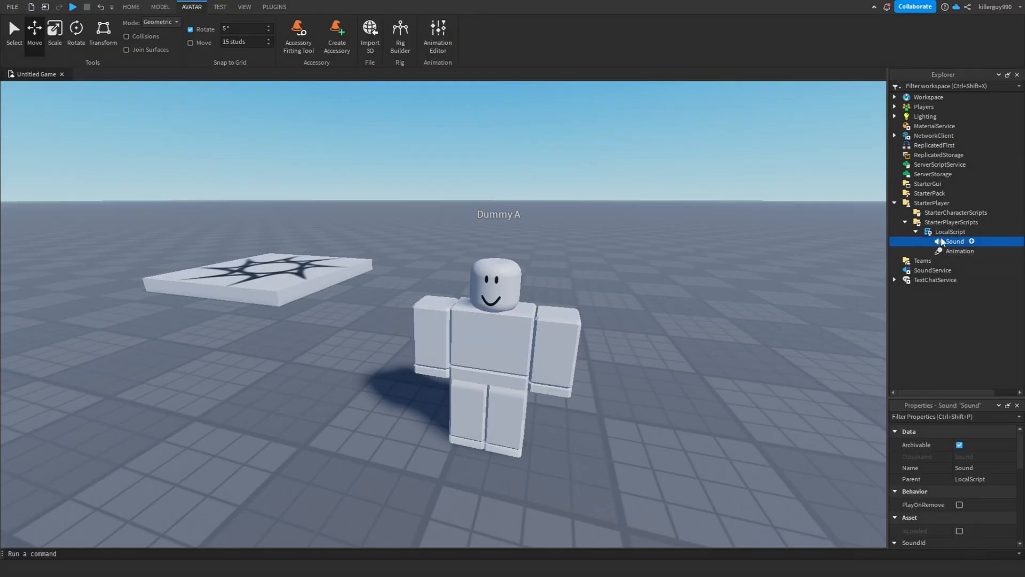
pyautogui.rightClick(961, 251)
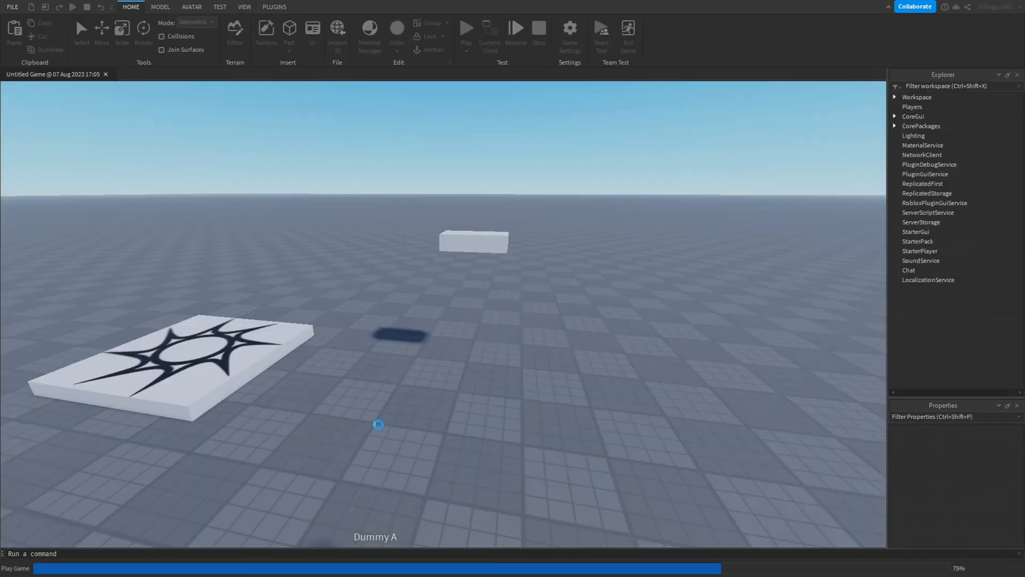
pyautogui.click(466, 30)
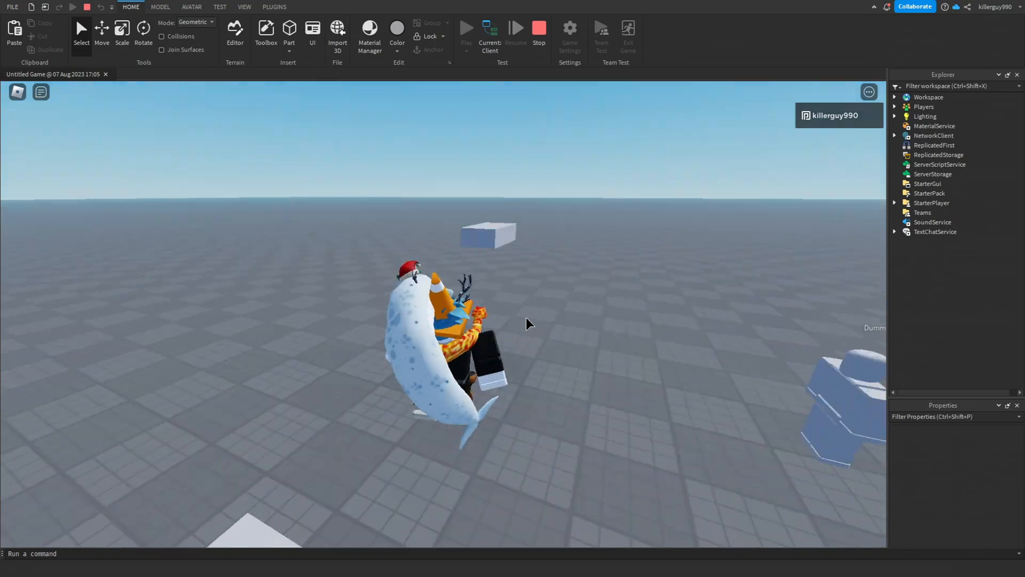